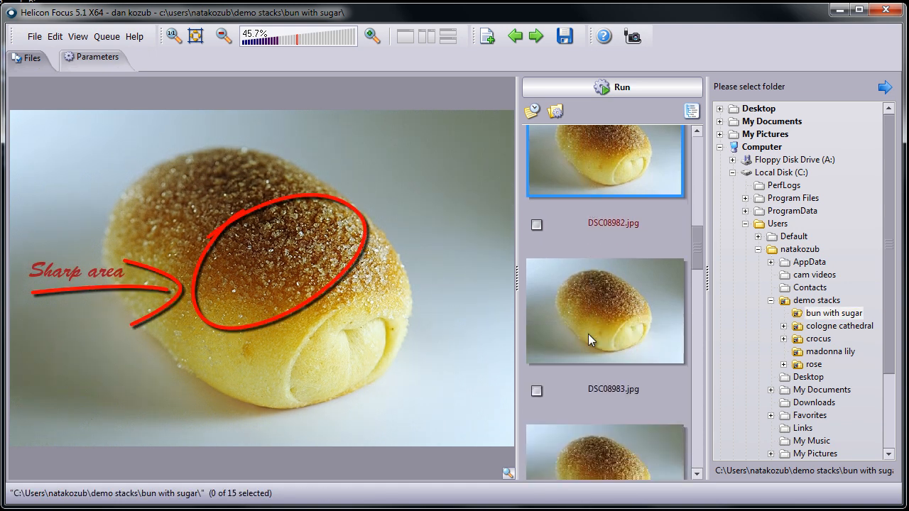
- Scroll through the 15 loaded bun-with-sugar source photos in the file list
{"action": "scroll", "scroll_direction": "down", "scroll_amount": 3}
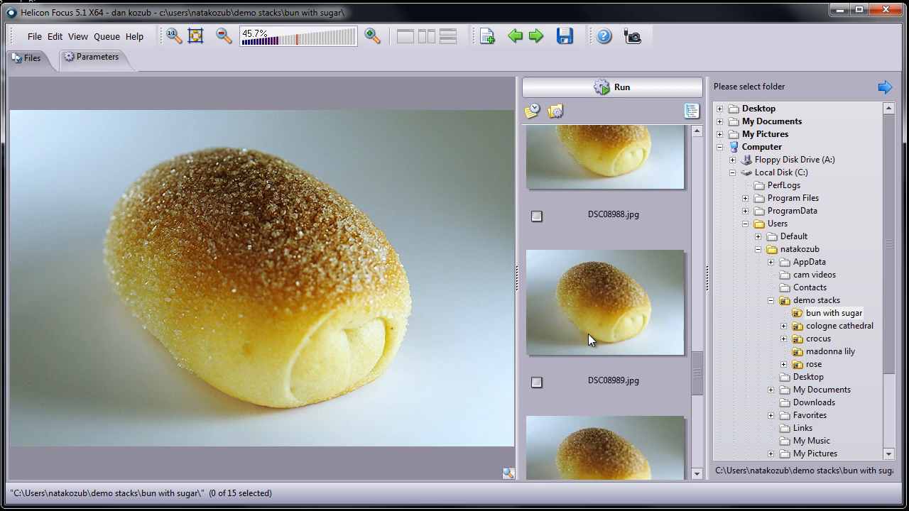
{"action": "scroll", "scroll_direction": "down", "scroll_amount": 3}
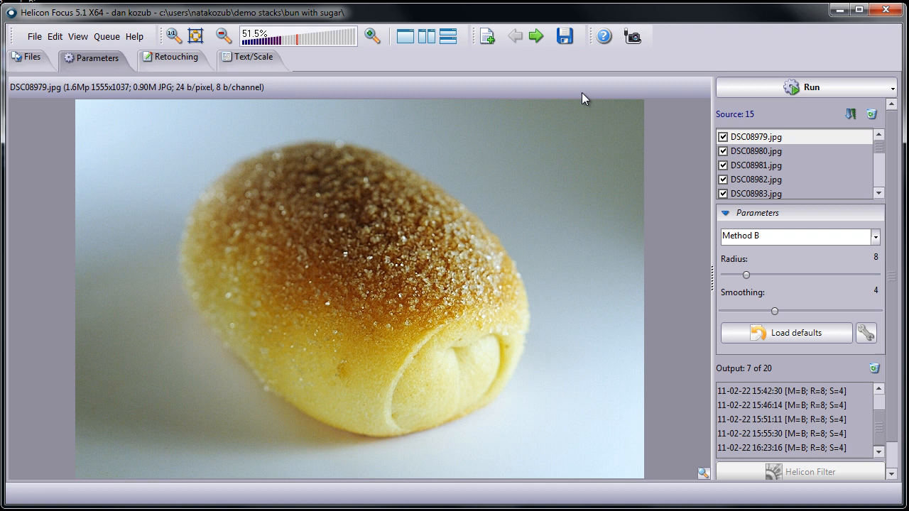
- Run the stack with Method B, radius 8, smoothing 4 and magnify the sugar crystals to check sharpness
{"action": "left_click", "coordinate": [807, 87]}
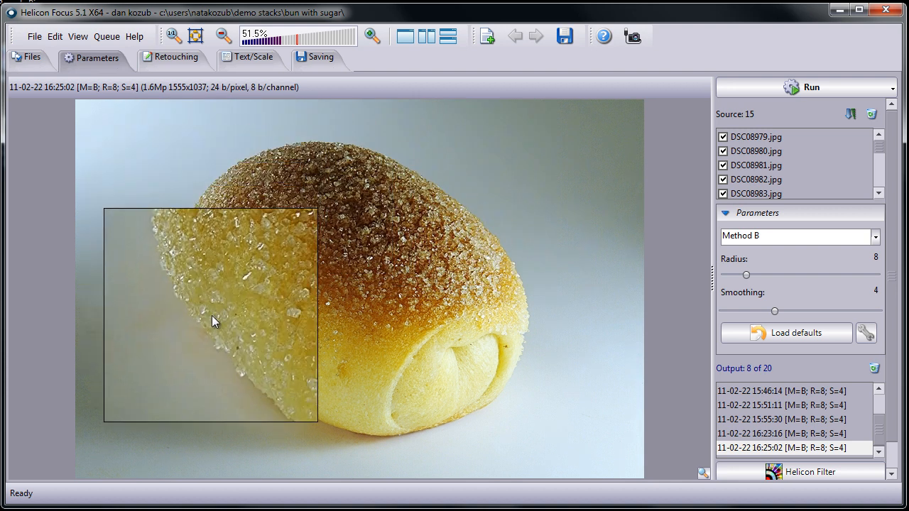
{"action": "left_click_drag", "start_coordinate": [211, 315], "coordinate": [505, 315]}
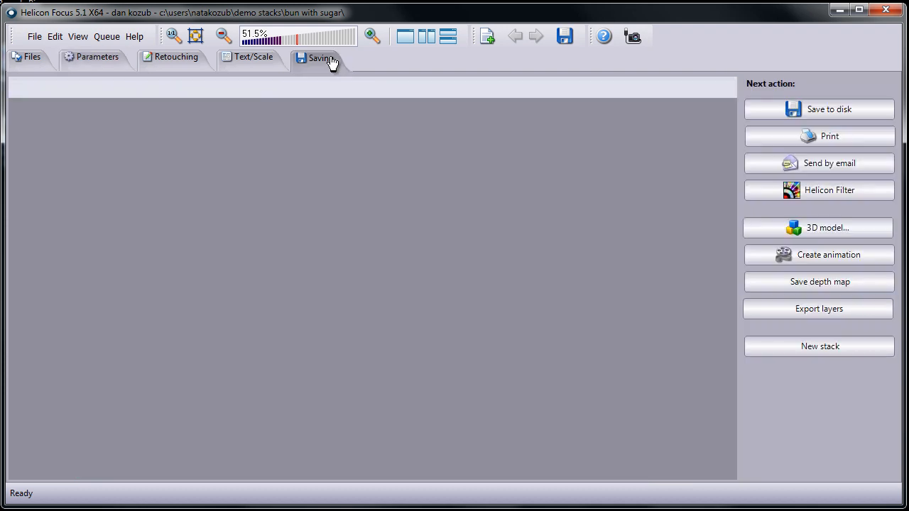
- Save the stacked bun image to disk as a JPEG with the default name in the demo stacks folder
{"action": "left_click", "coordinate": [320, 59]}
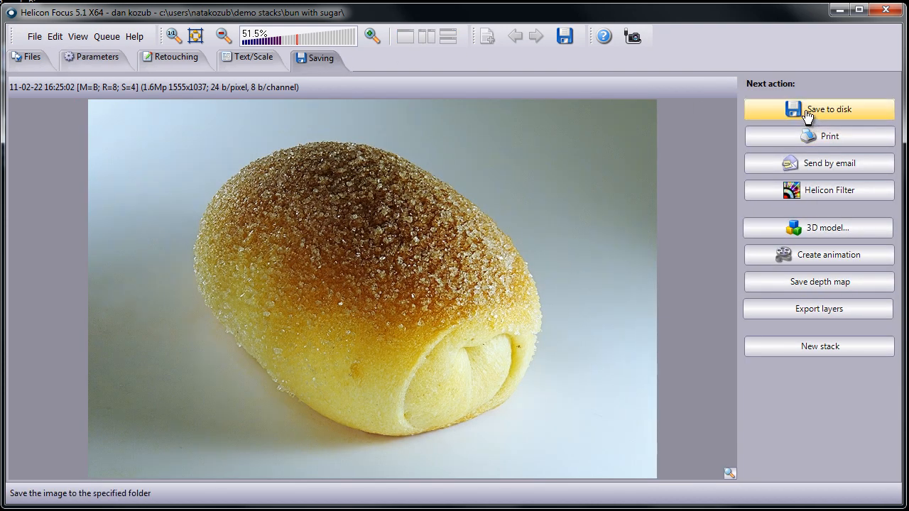
{"action": "left_click", "coordinate": [818, 108]}
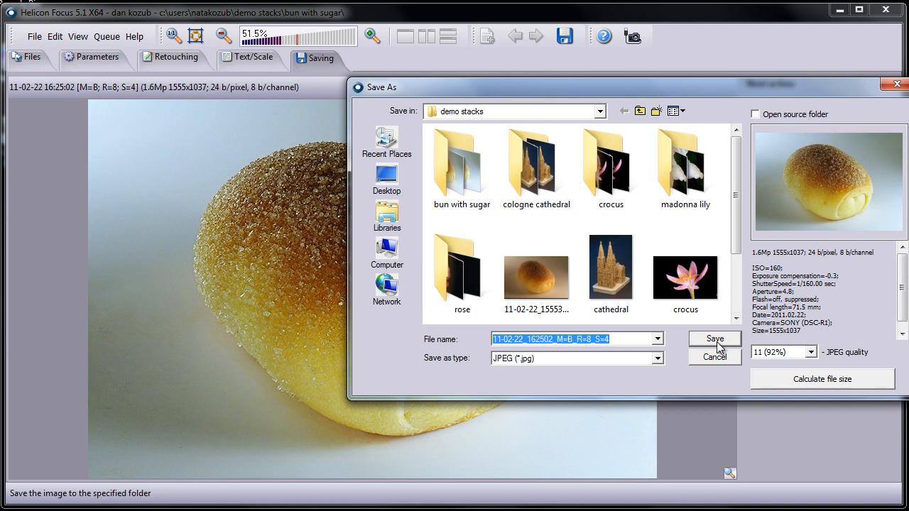
{"action": "left_click", "coordinate": [713, 338]}
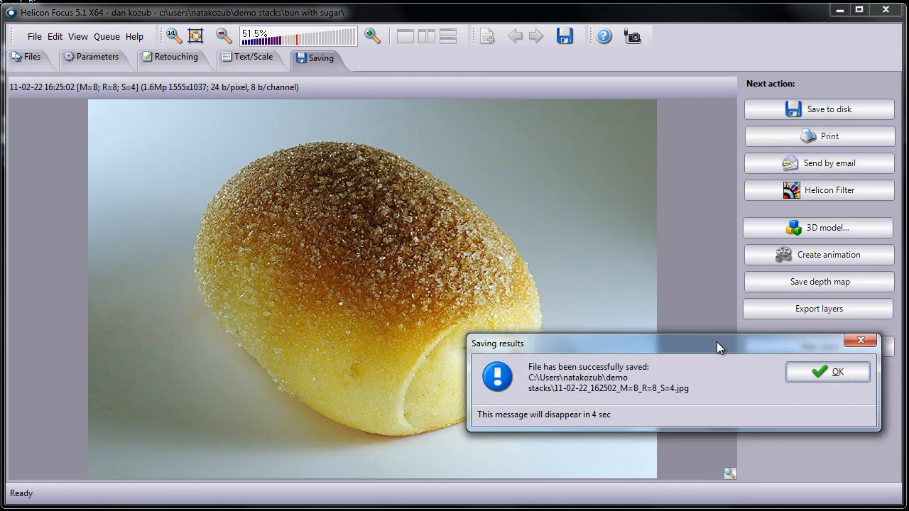
{"action": "mouse_move", "coordinate": [793, 366]}
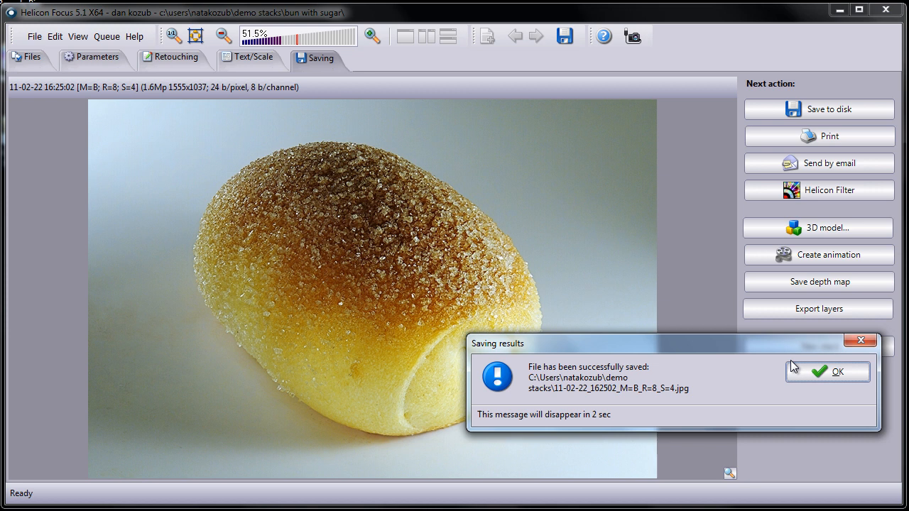